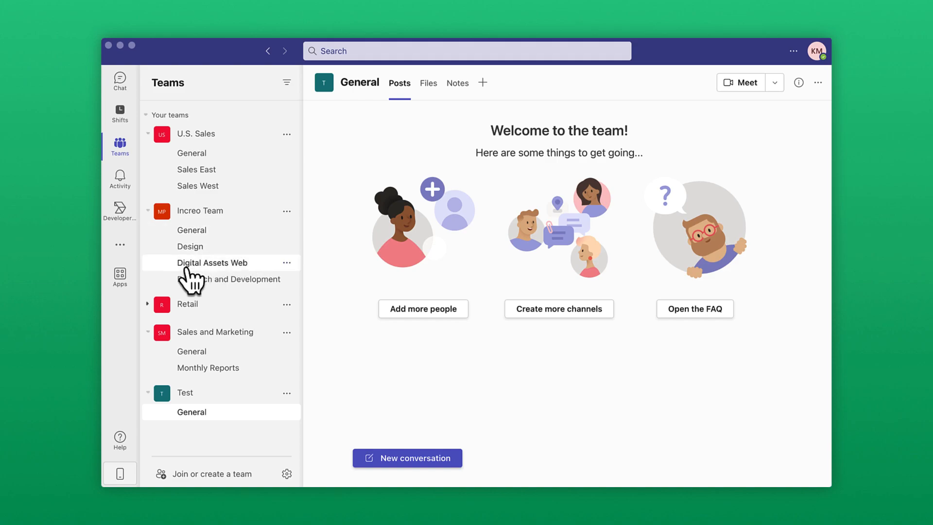
# Step: Search the Teams app store for 'Box' and show the ways to add the Box app
pyautogui.click(119, 275)
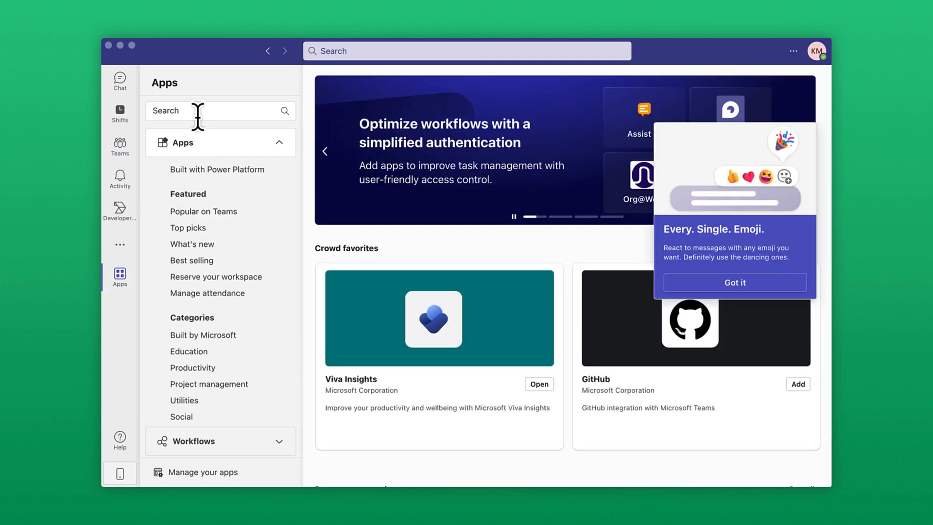
pyautogui.write('Box')
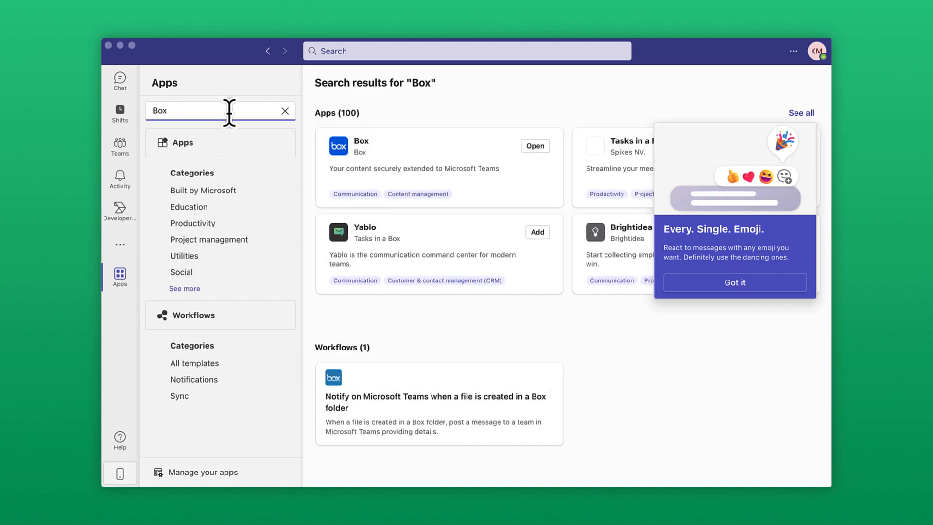
pyautogui.click(359, 142)
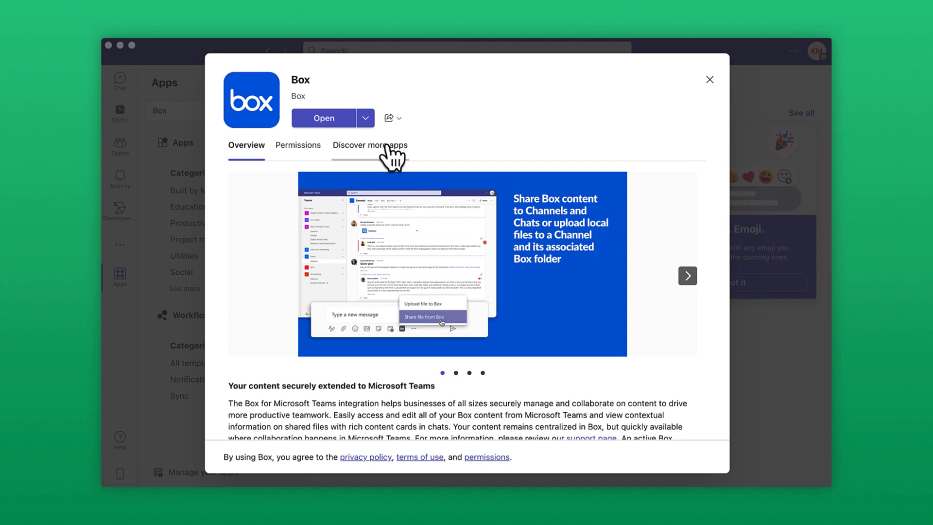
pyautogui.click(365, 118)
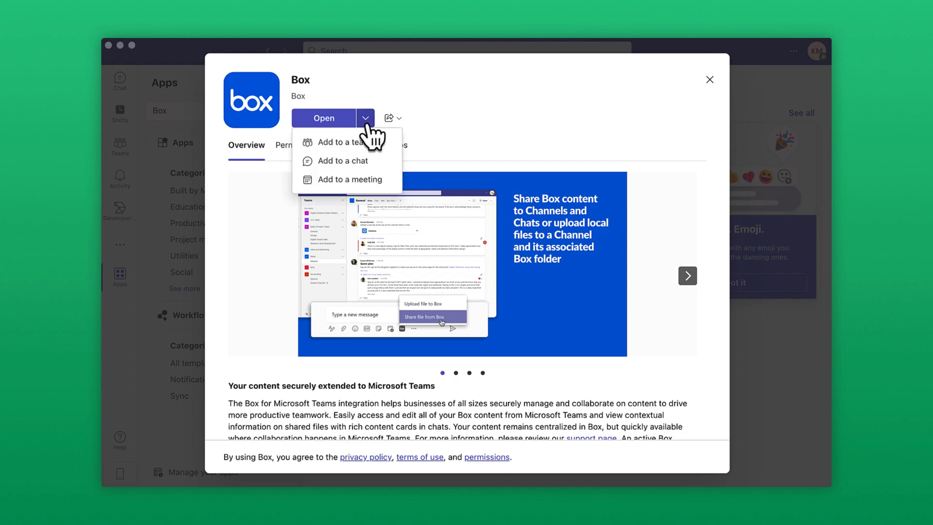
pyautogui.moveTo(389, 176)
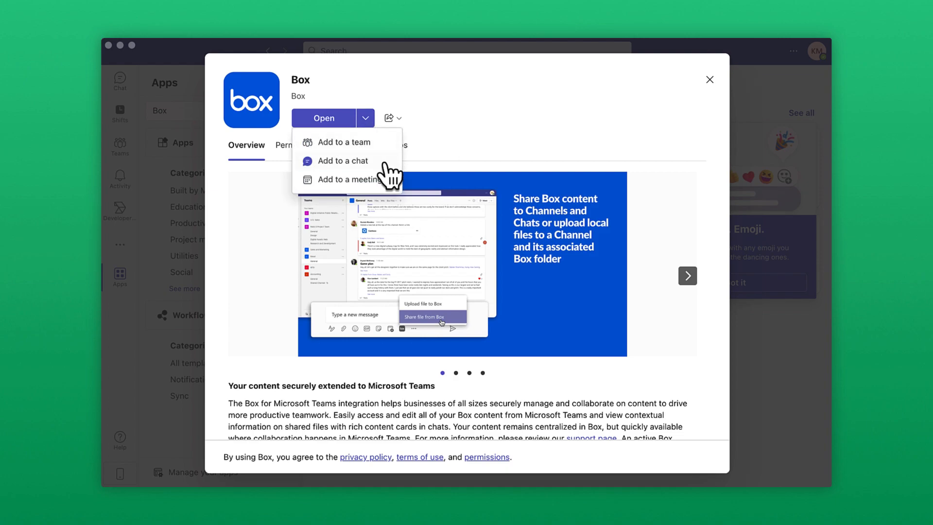
# Step: Add Box to a team's General channel and run its setup to get the Box Files tab
pyautogui.click(344, 142)
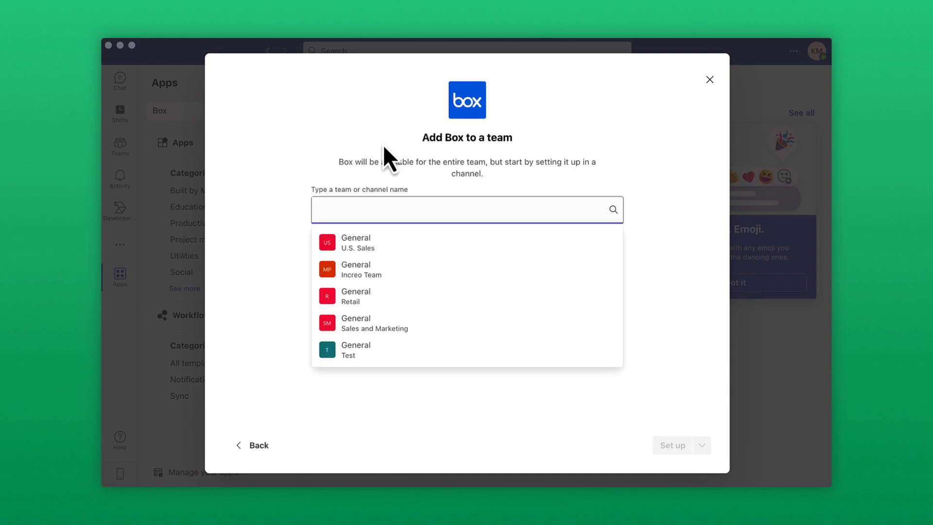
pyautogui.click(355, 350)
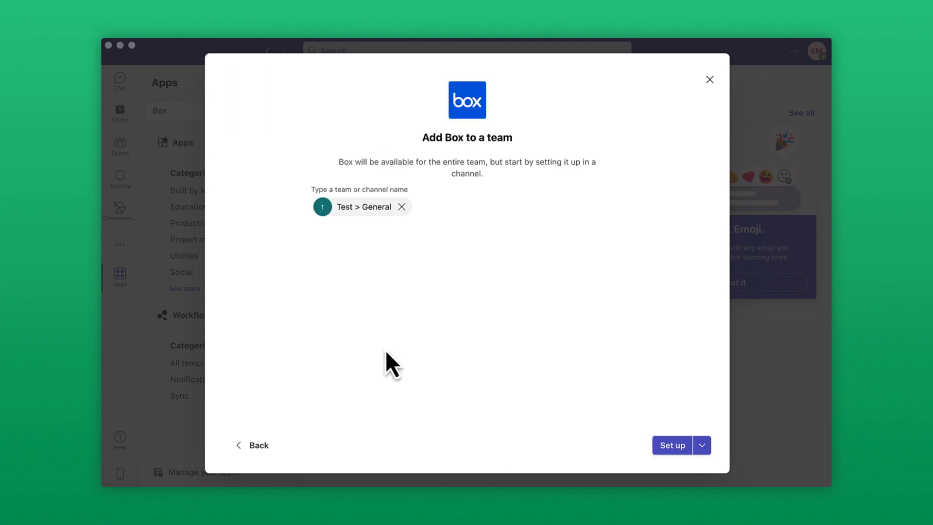
pyautogui.moveTo(589, 431)
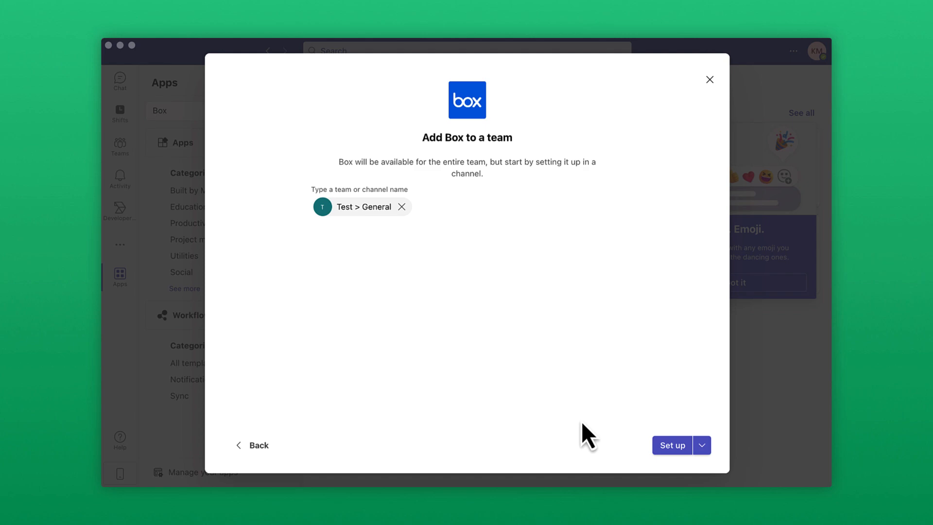
pyautogui.click(672, 445)
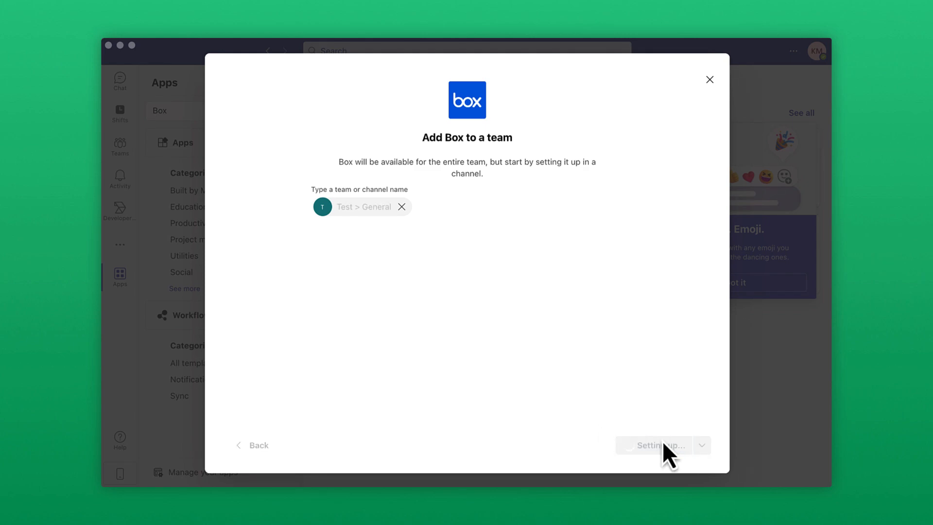
pyautogui.click(654, 445)
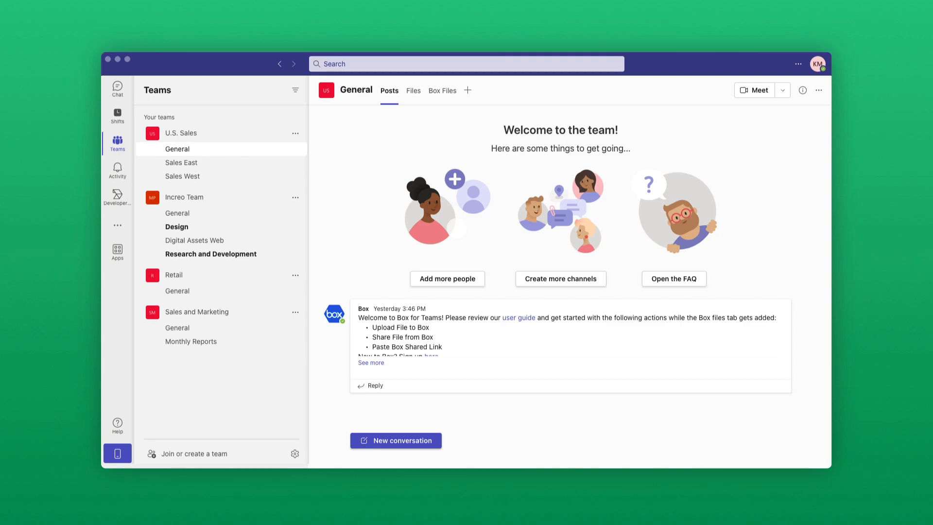
# Step: Start a new conversation in General and bring up Box's Upload File window
pyautogui.click(396, 440)
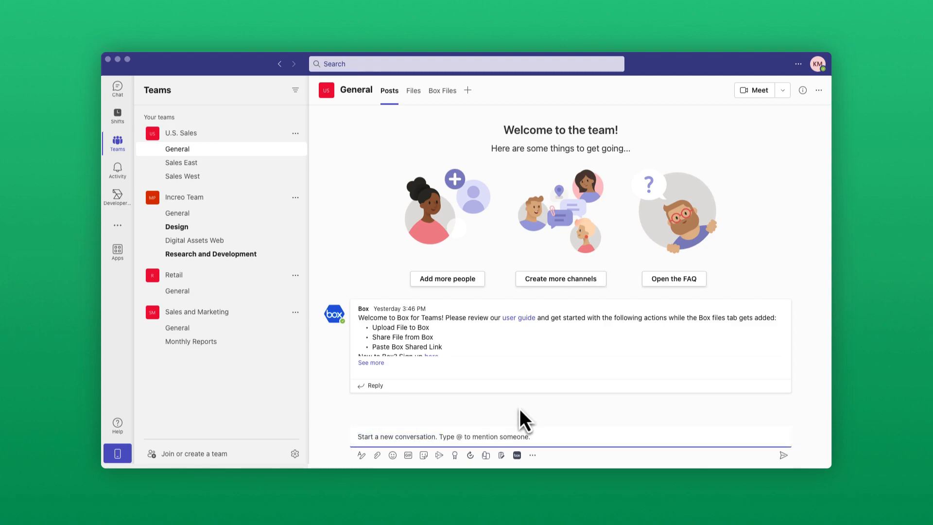
pyautogui.moveTo(523, 440)
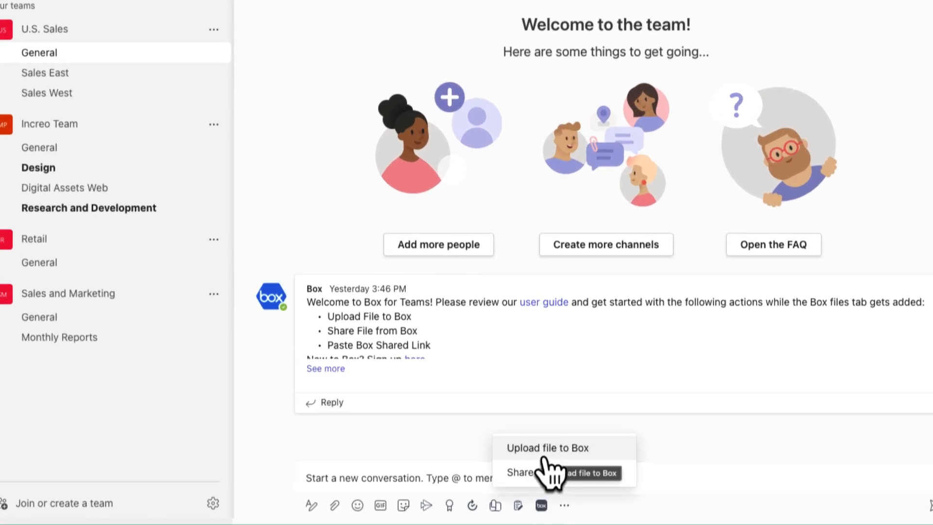
pyautogui.click(545, 447)
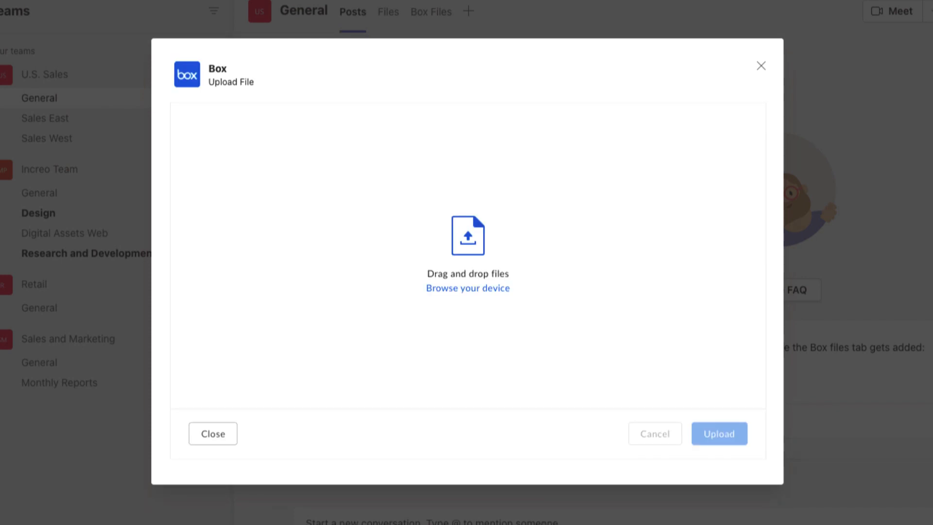
# Step: Upload Meeting Notes - May21.docx from the device to Box and attach its file card to the post
pyautogui.click(467, 288)
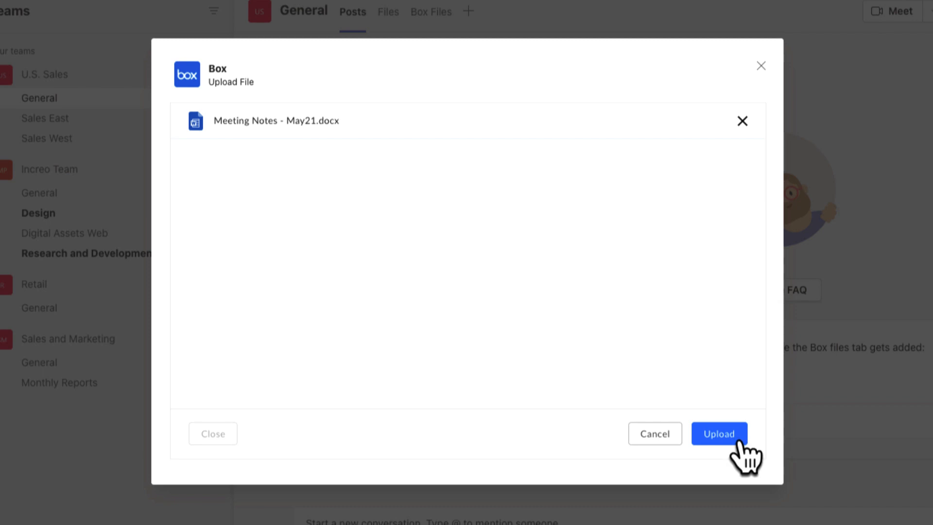
pyautogui.click(719, 434)
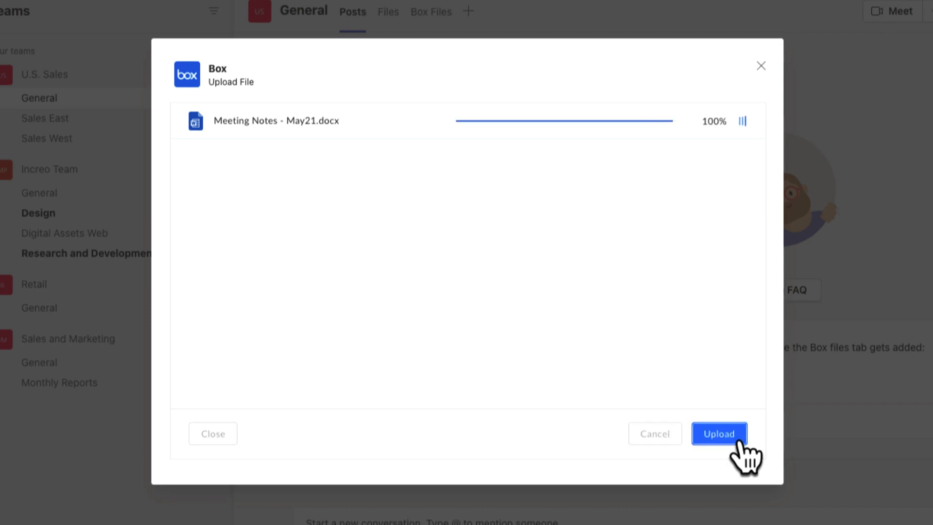
pyautogui.click(719, 434)
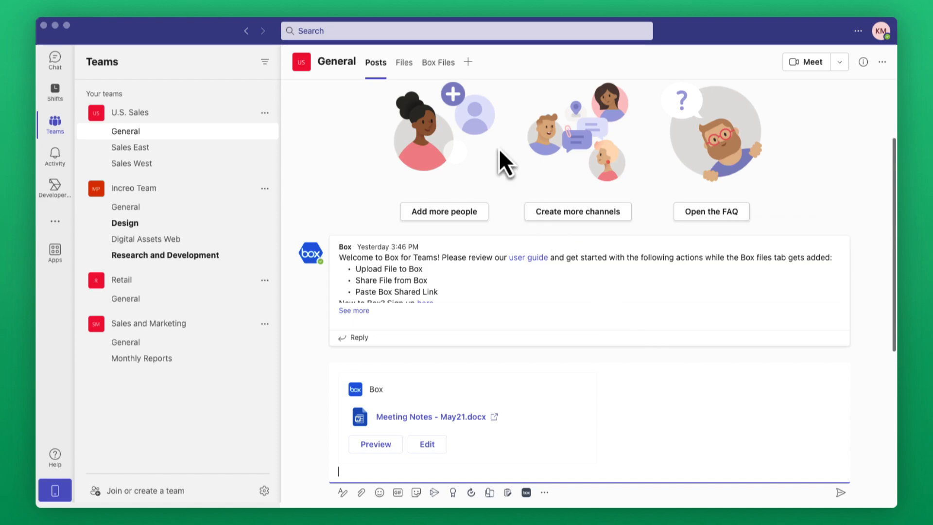
# Step: View the channel's Box Files tab where Meeting Notes - May21.docx sits in the General folder
pyautogui.click(438, 62)
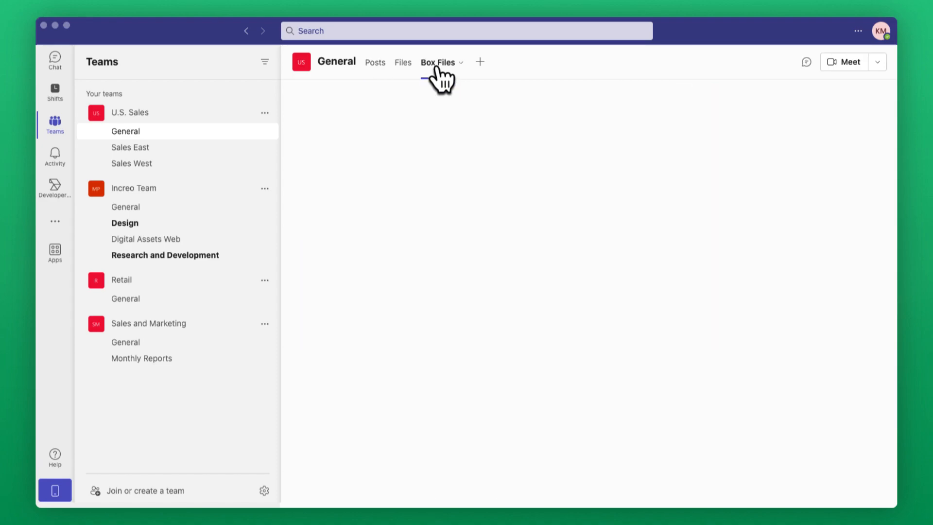
pyautogui.click(438, 62)
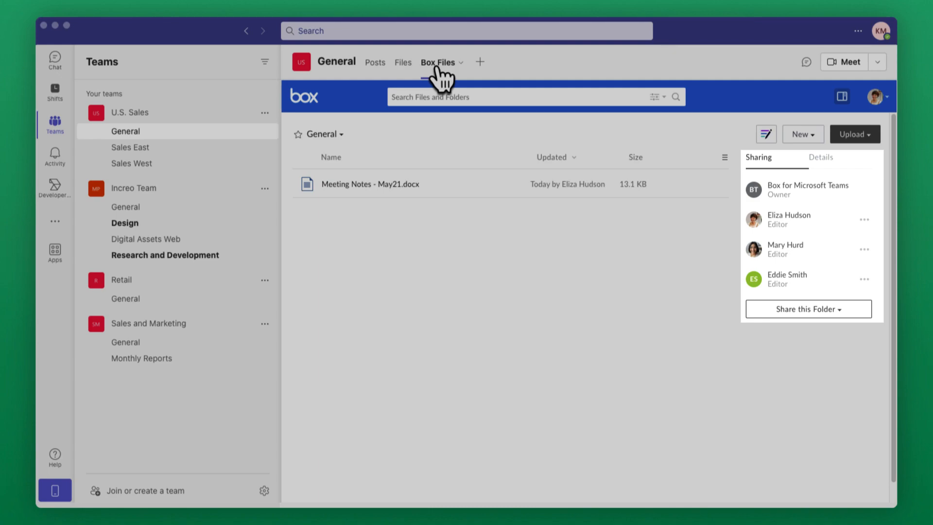
pyautogui.click(375, 62)
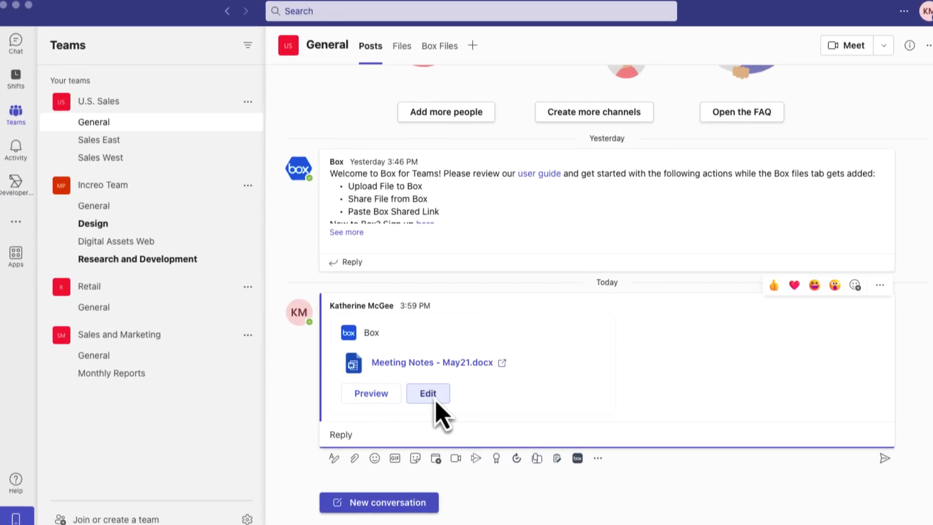
# Step: Open Meeting Notes - May21.docx from the post's file card for editing in Word
pyautogui.click(428, 394)
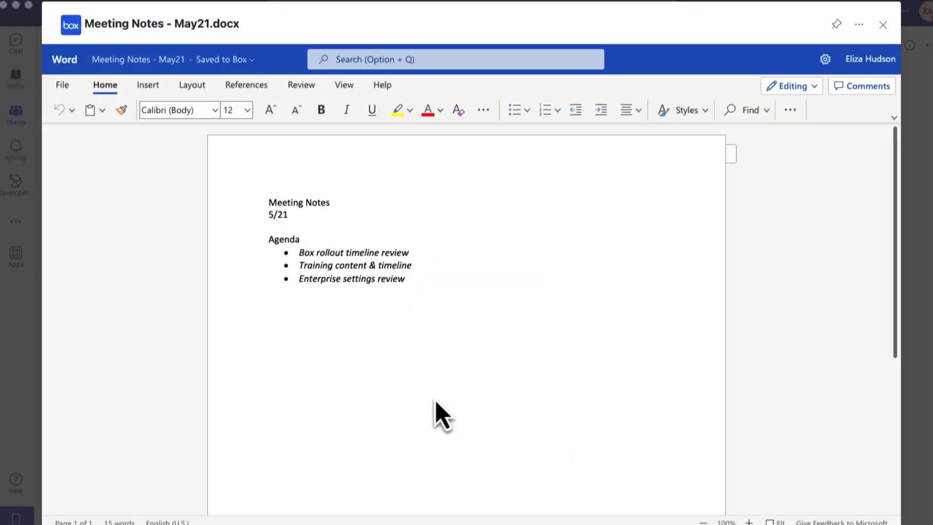
# Step: Add agenda bullets 'Discuss budget' and 'Feedback' and owner names such as 'liza' beside items
pyautogui.write('D')
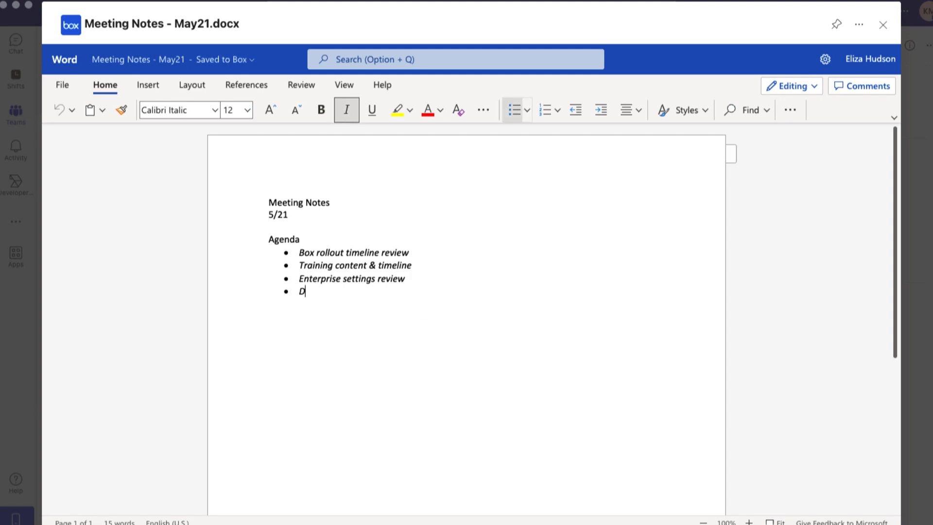
pyautogui.write('iscuss budget')
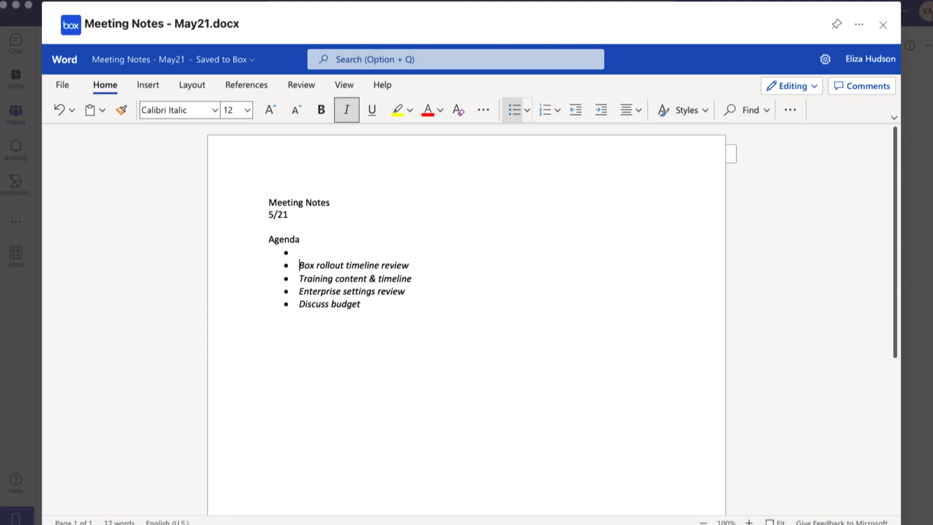
pyautogui.write('Feedback')
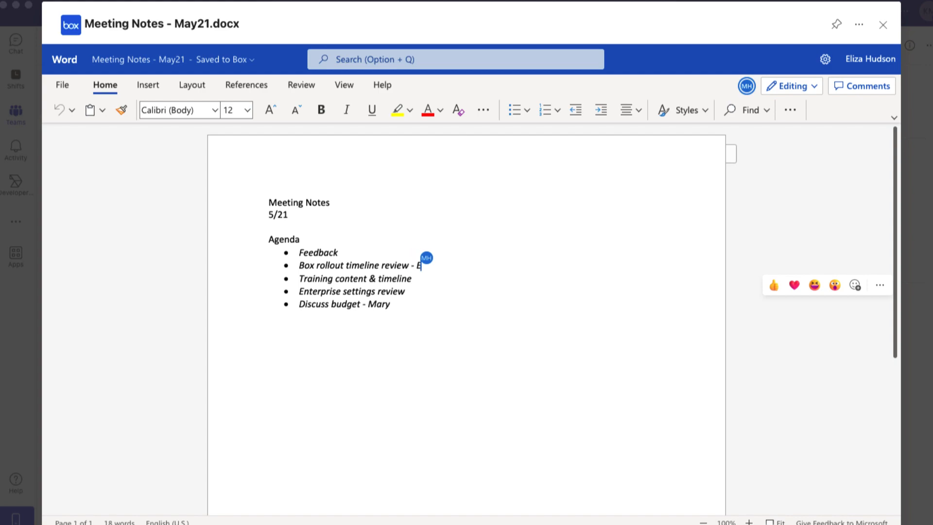
pyautogui.write('liza')
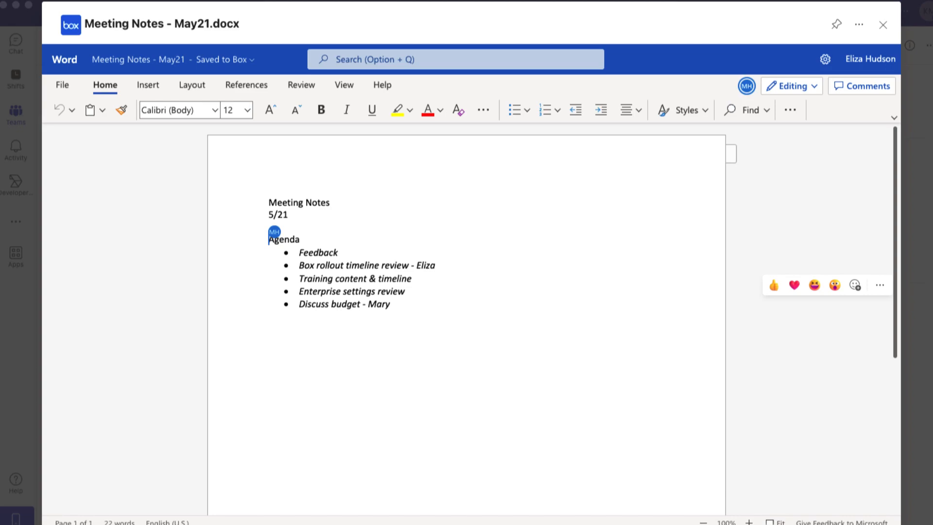
pyautogui.click(882, 24)
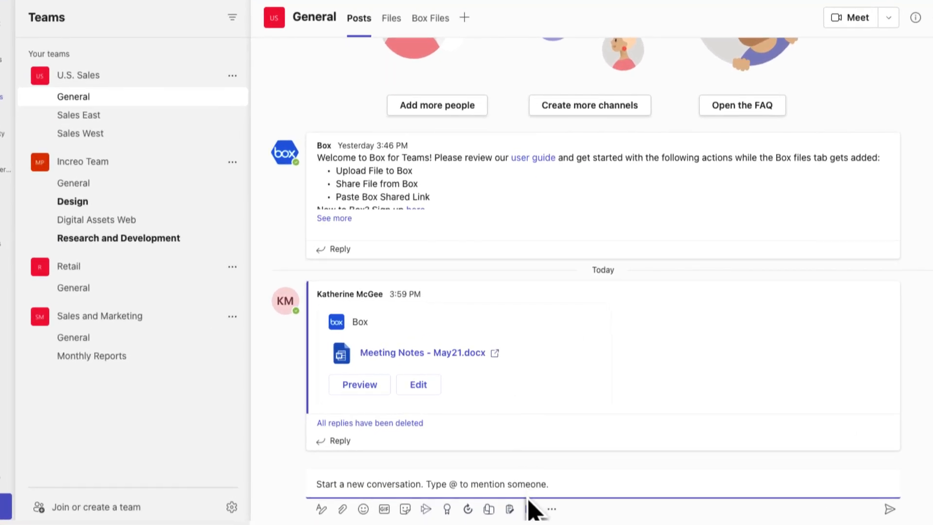
# Step: Bring up Box's Share File window for a new channel post
pyautogui.click(530, 508)
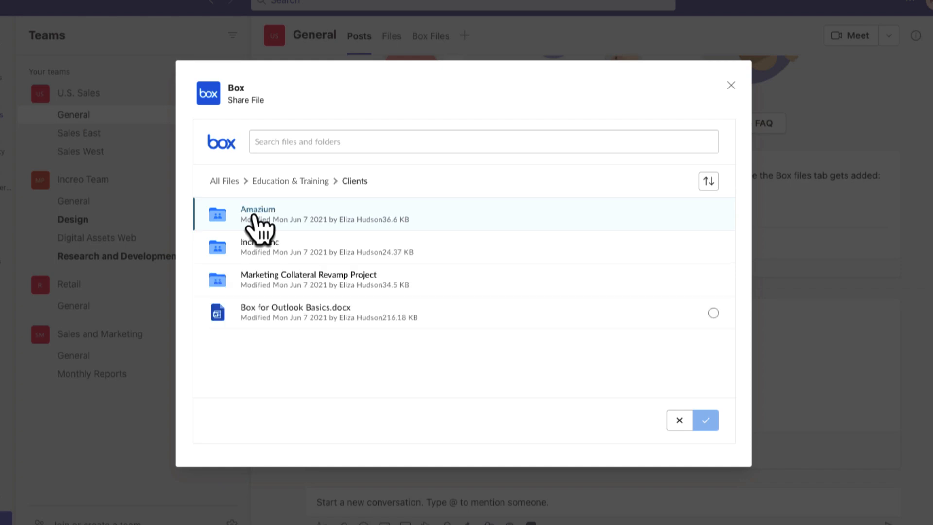
# Step: Choose Box for Outlook Basics.docx from the Clients folder and attach it as a file card
pyautogui.click(712, 313)
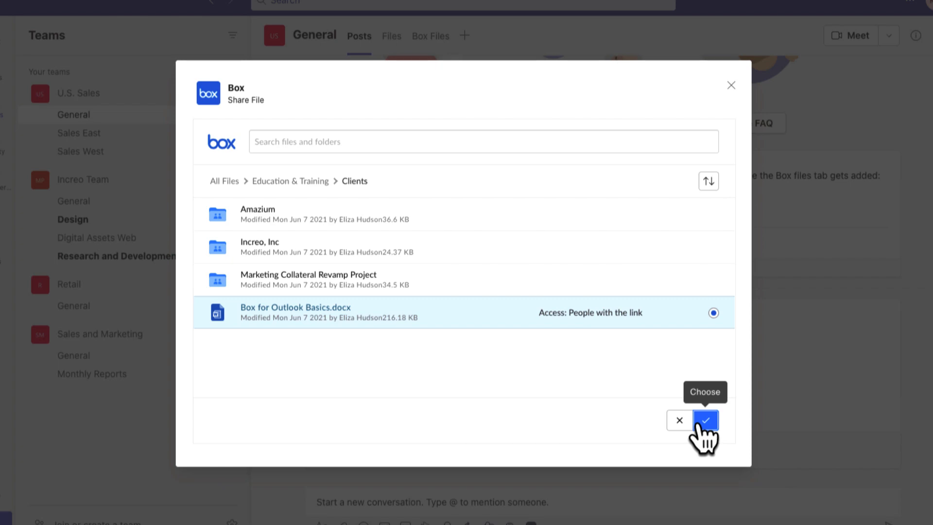
pyautogui.click(703, 420)
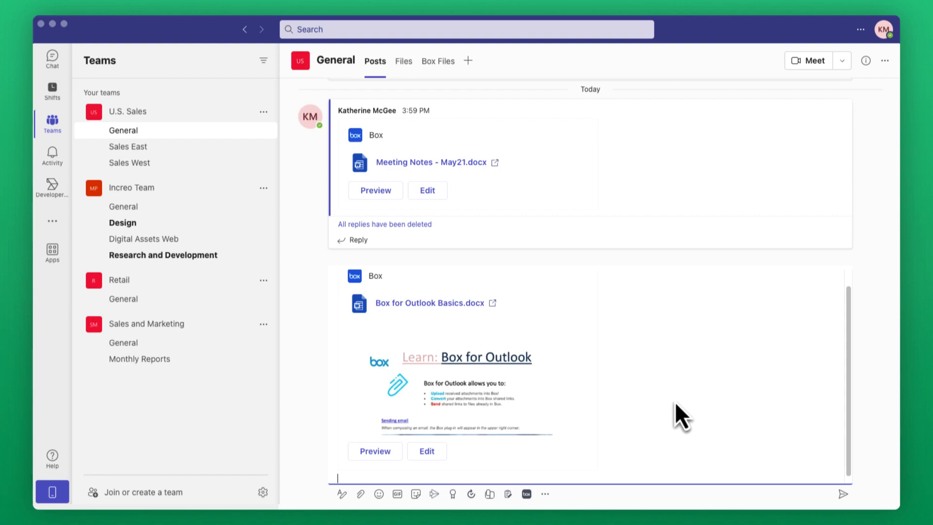
pyautogui.moveTo(868, 431)
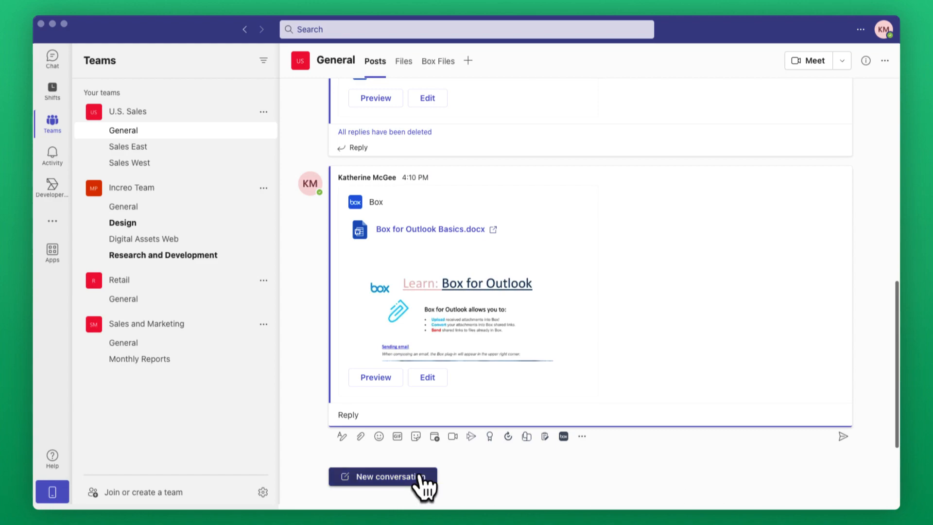
# Step: Post Box for Outlook Basics.docx to U.S. Sales General and start a fresh conversation
pyautogui.click(383, 476)
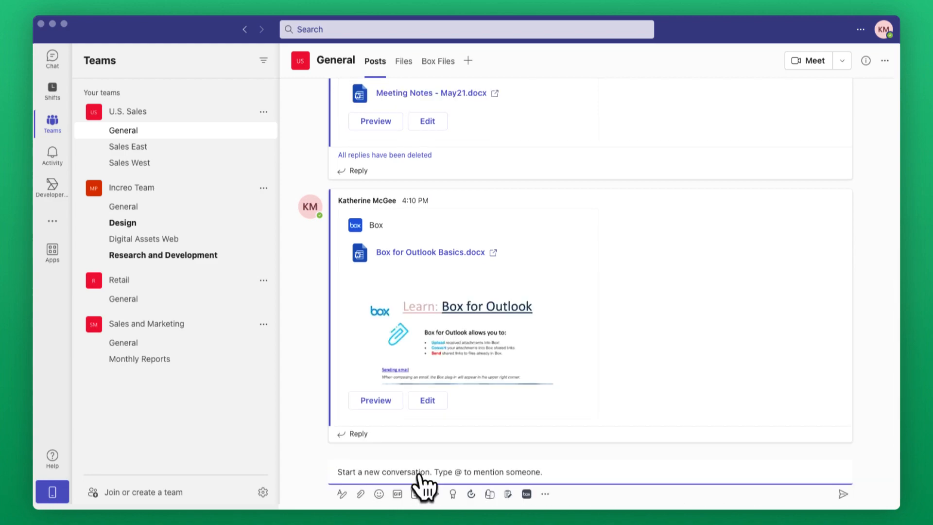
pyautogui.rightClick(423, 473)
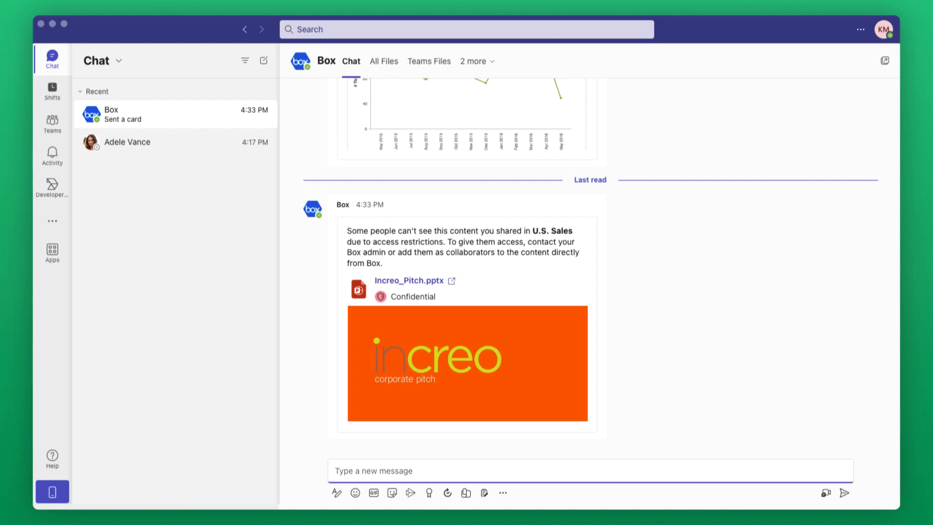
# Step: Return to the U.S. Sales General channel where the Increo_Pitch.pptx post appears
pyautogui.click(373, 470)
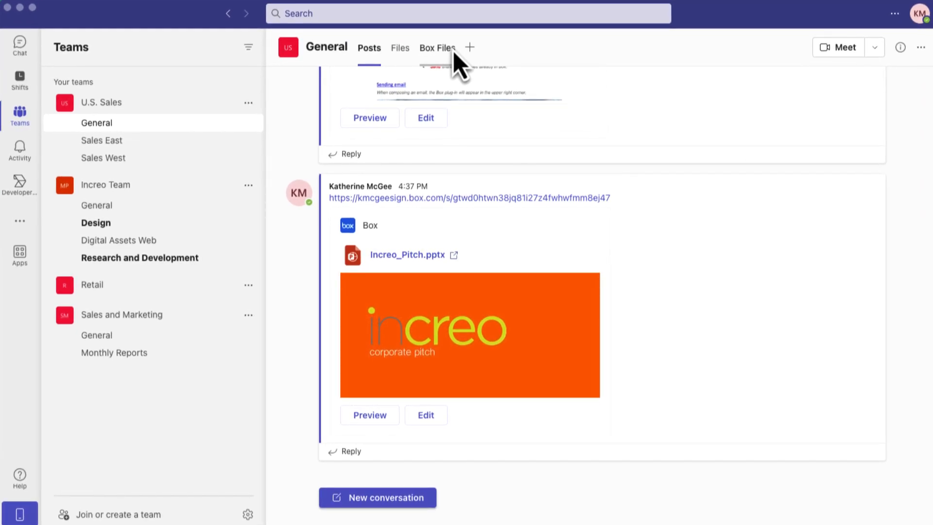
# Step: Show the General channel's Box Files tab and bring up its Settings from the tab dropdown
pyautogui.click(438, 47)
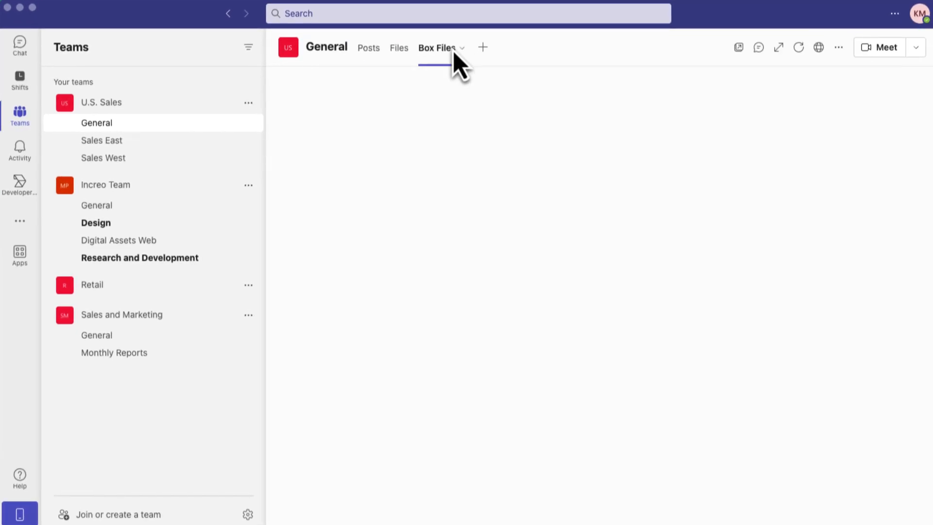
pyautogui.click(436, 47)
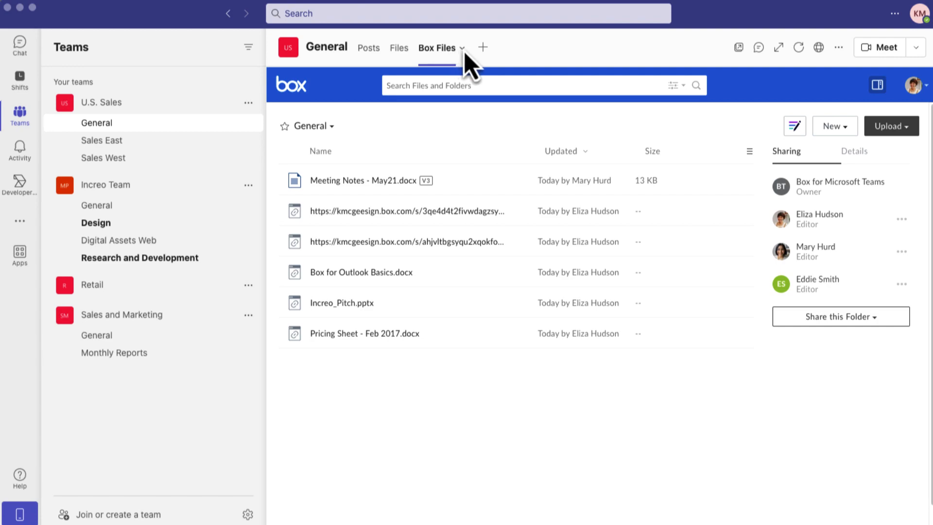
pyautogui.click(463, 48)
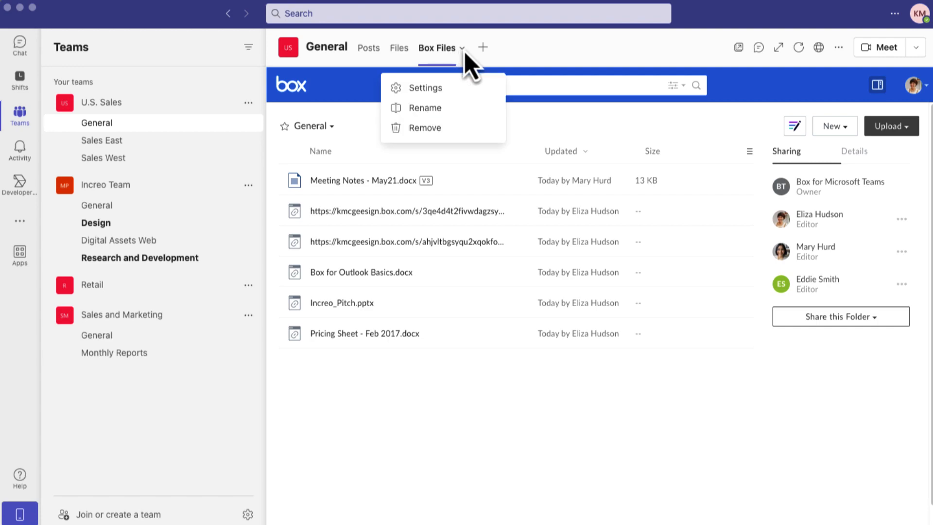
pyautogui.click(424, 89)
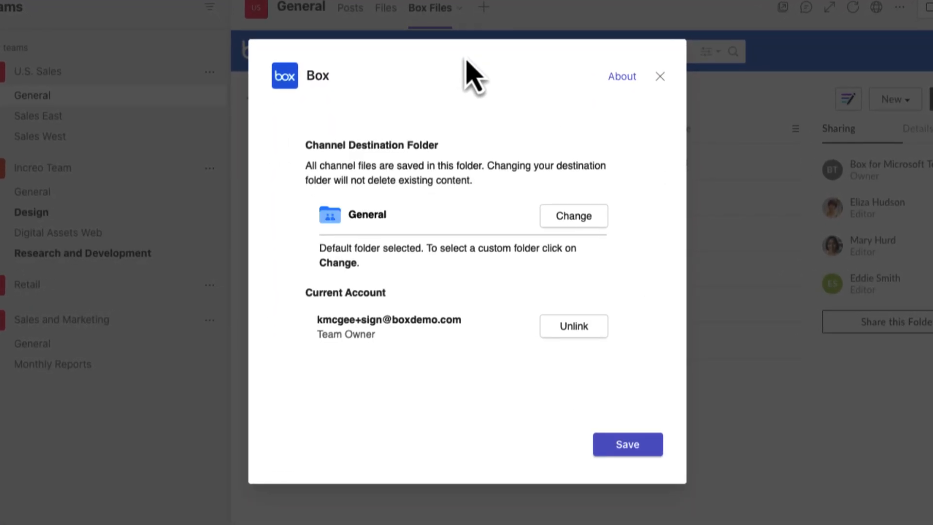
pyautogui.moveTo(573, 232)
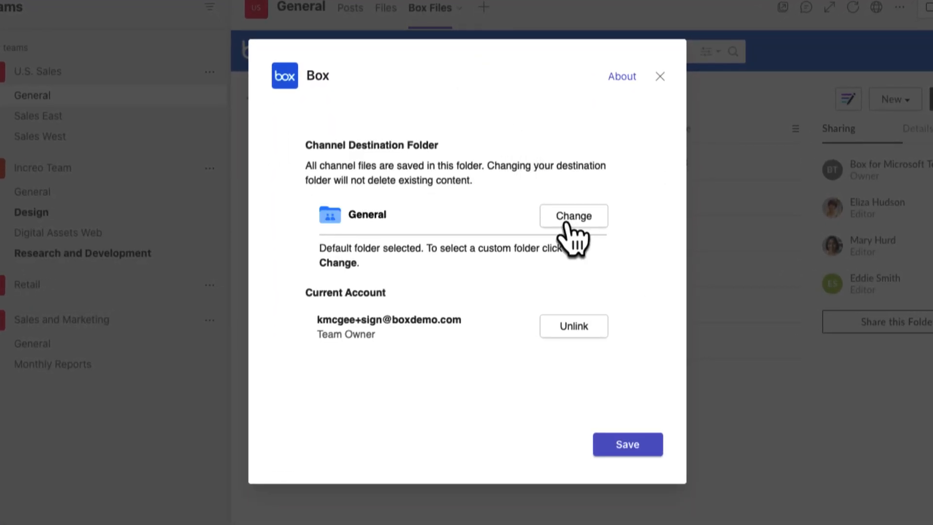
# Step: Create a new Box folder named 'US Sales - General' and select it as the destination
pyautogui.click(572, 216)
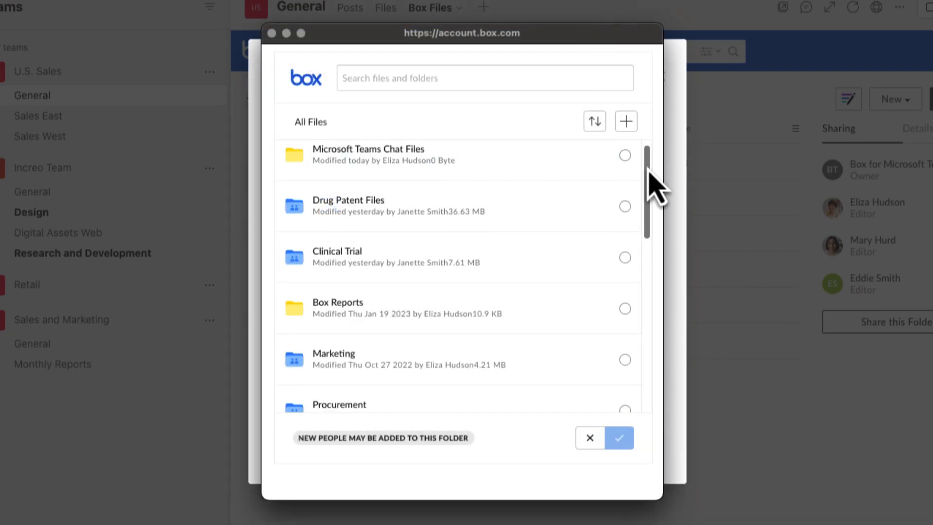
pyautogui.click(625, 121)
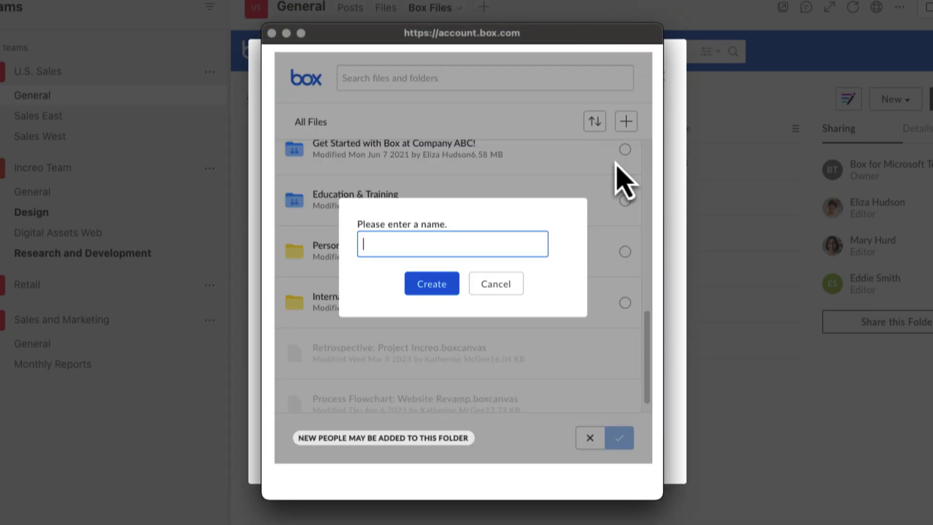
pyautogui.write('US Sales -')
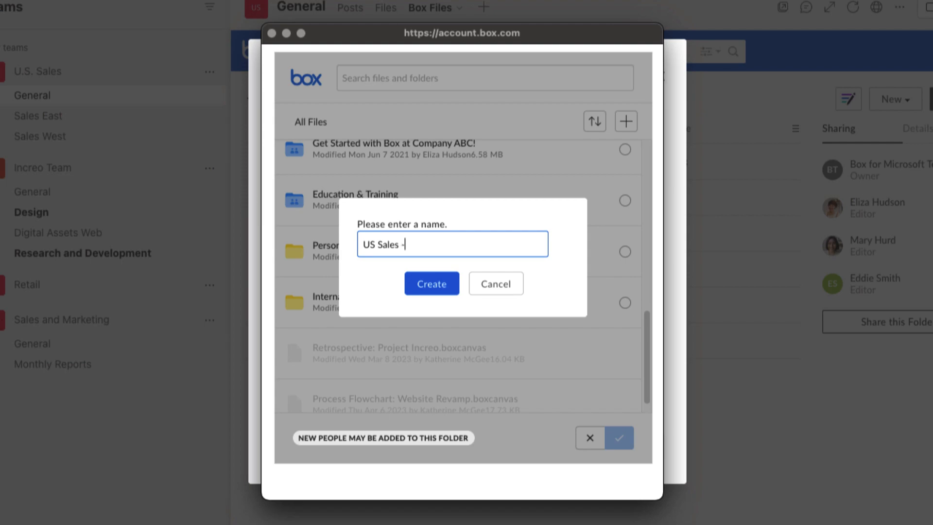
pyautogui.write('General')
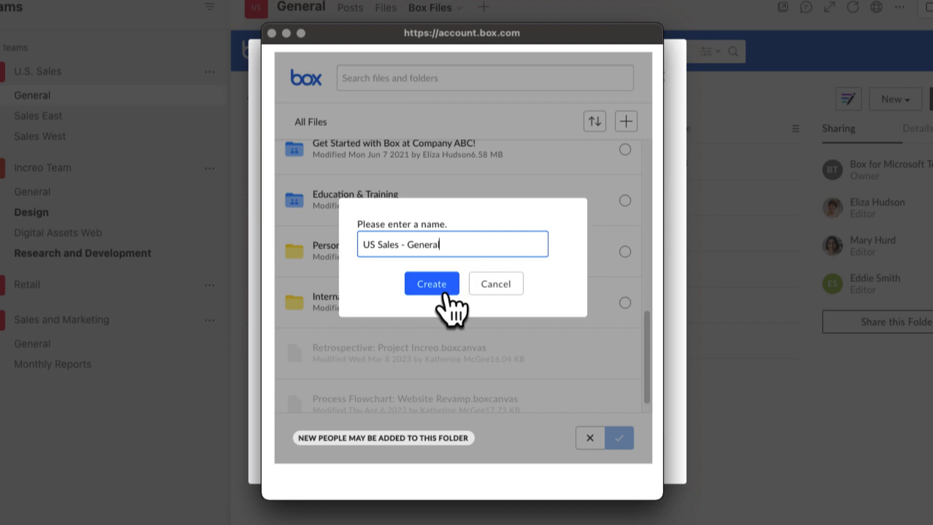
pyautogui.click(431, 282)
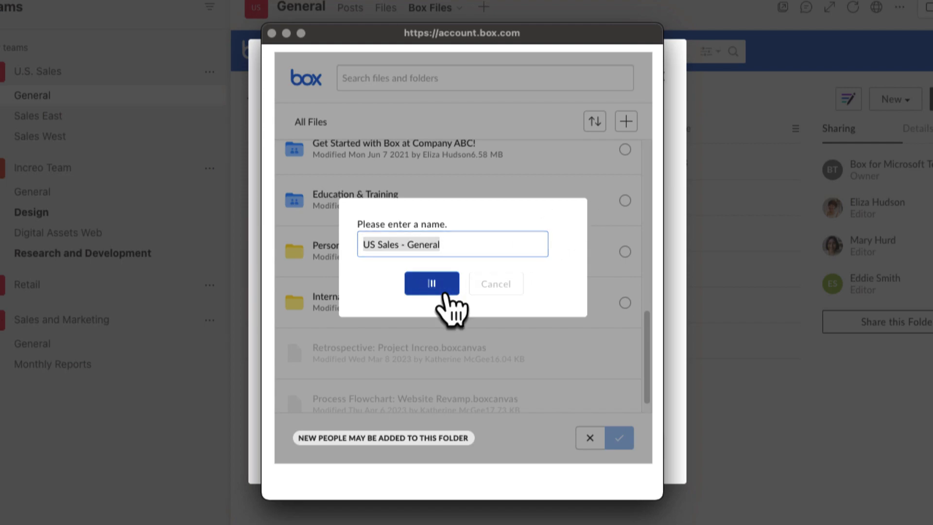
pyautogui.click(431, 283)
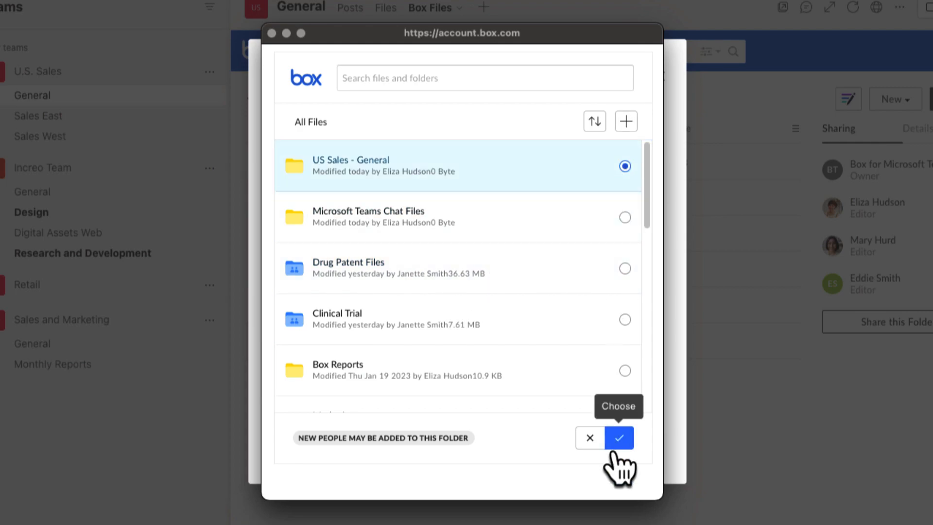
# Step: Confirm US Sales - General as the channel's destination folder and save the setting
pyautogui.click(618, 438)
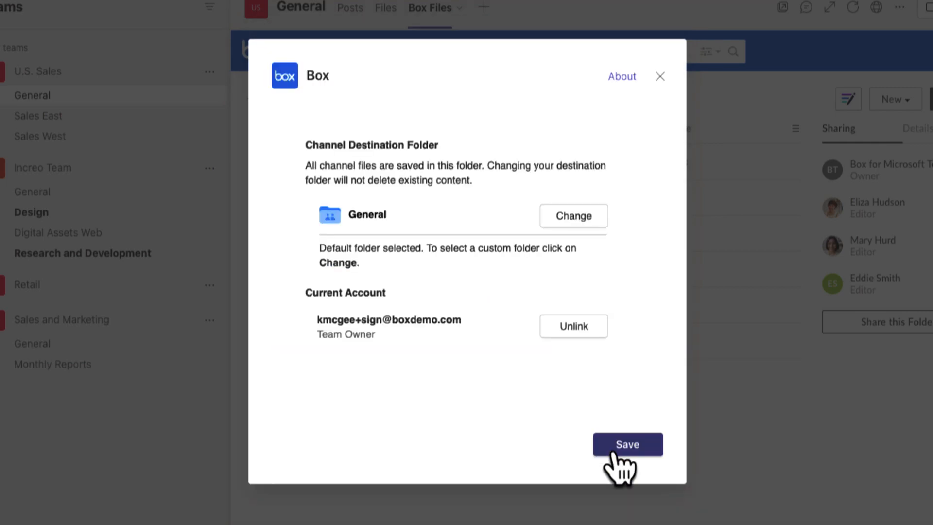
pyautogui.click(626, 444)
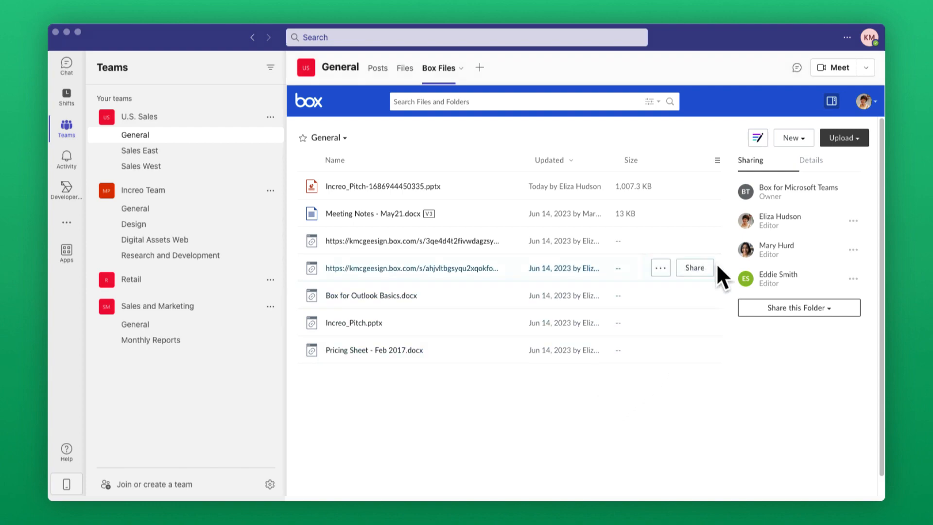
# Step: Check the New and Upload menus, then preview Increo_Pitch-1686944450335.pptx from the Box files
pyautogui.click(792, 137)
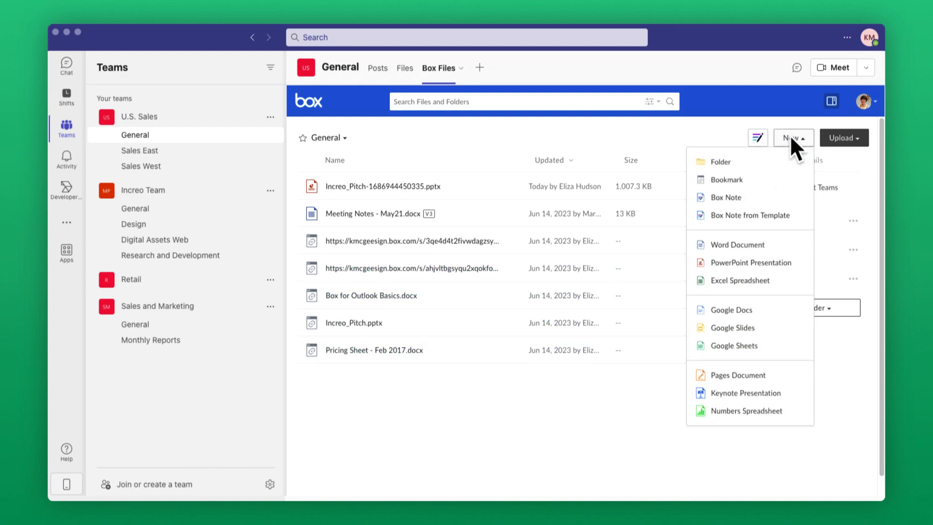
pyautogui.moveTo(857, 148)
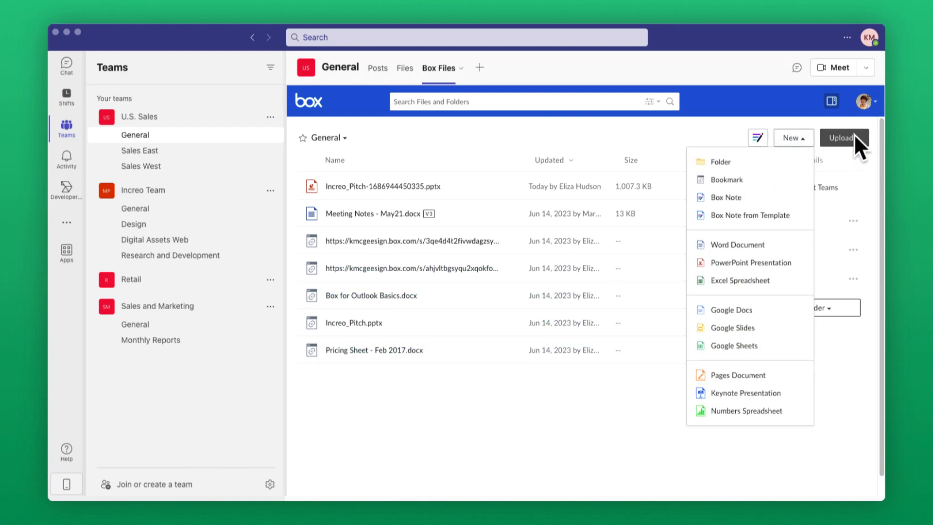
pyautogui.click(840, 138)
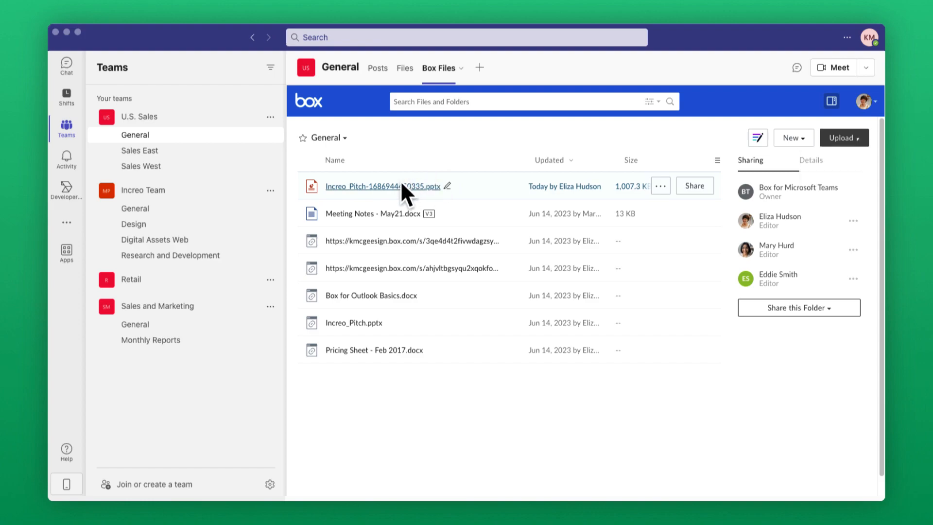
pyautogui.click(381, 187)
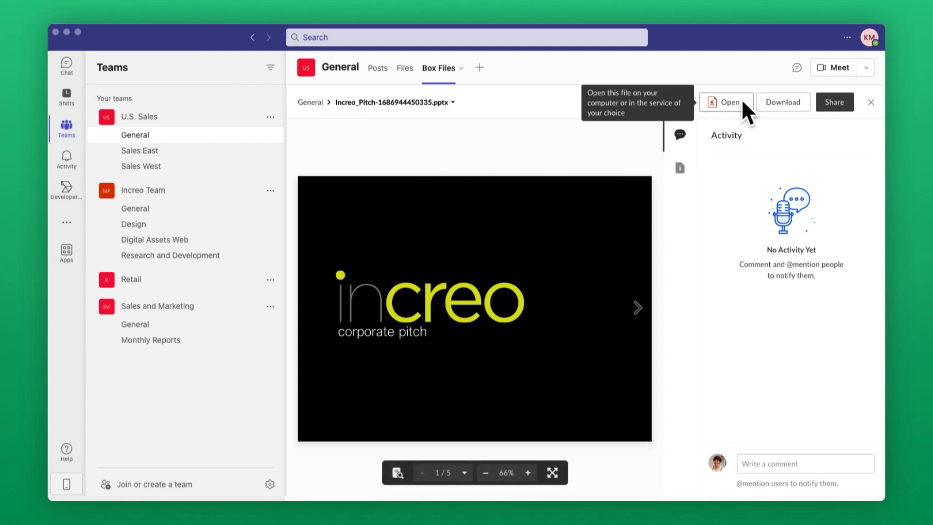
# Step: Show the Open choices for the deck: Microsoft PowerPoint, PowerPoint Online and Google Slides
pyautogui.click(725, 102)
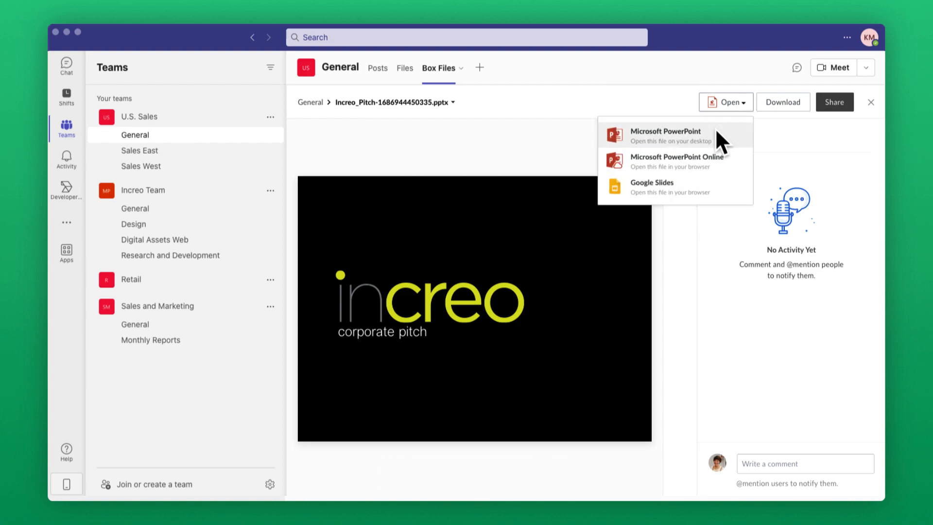